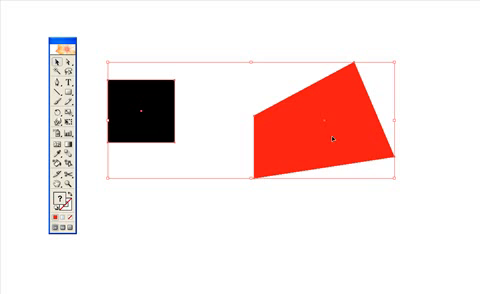
mouse_move(335, 88)
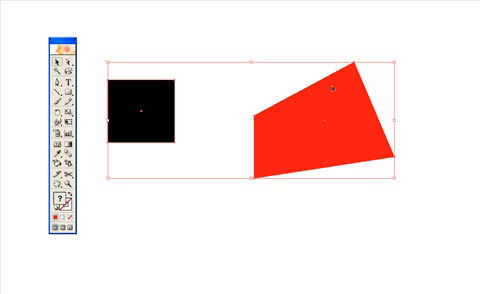